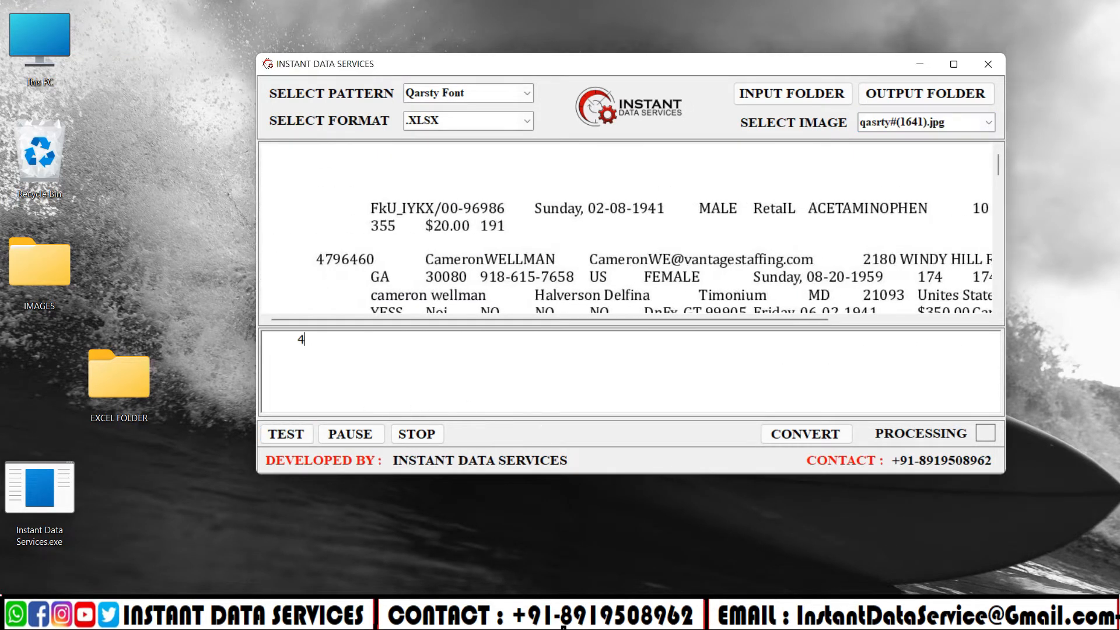
Run a TEST extraction of the selected image, then pause once record values appear.
click(351, 434)
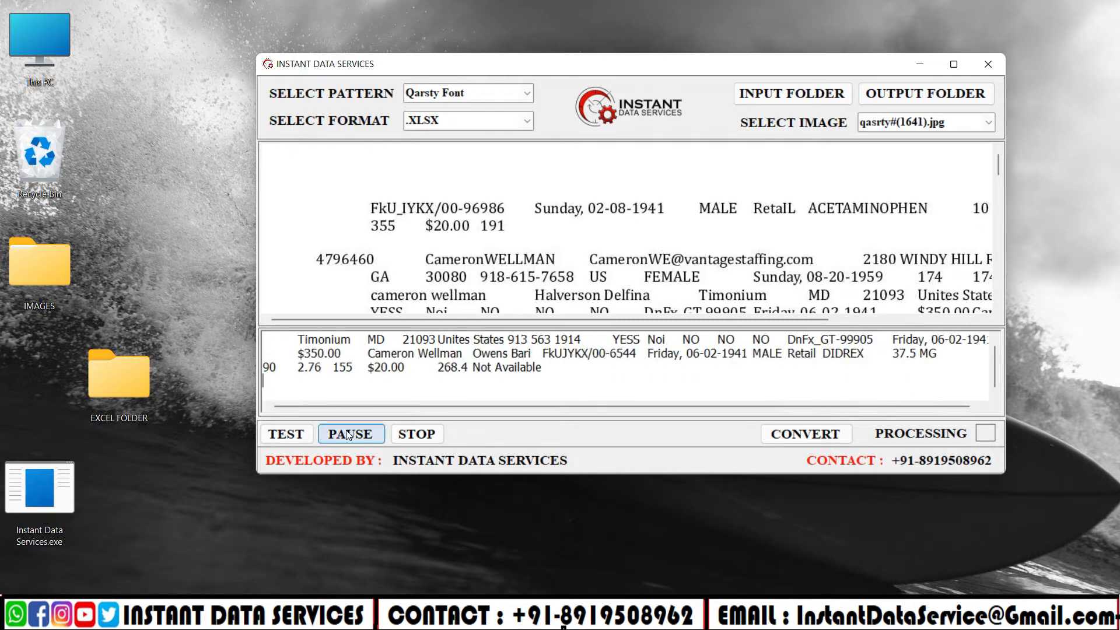
click(804, 434)
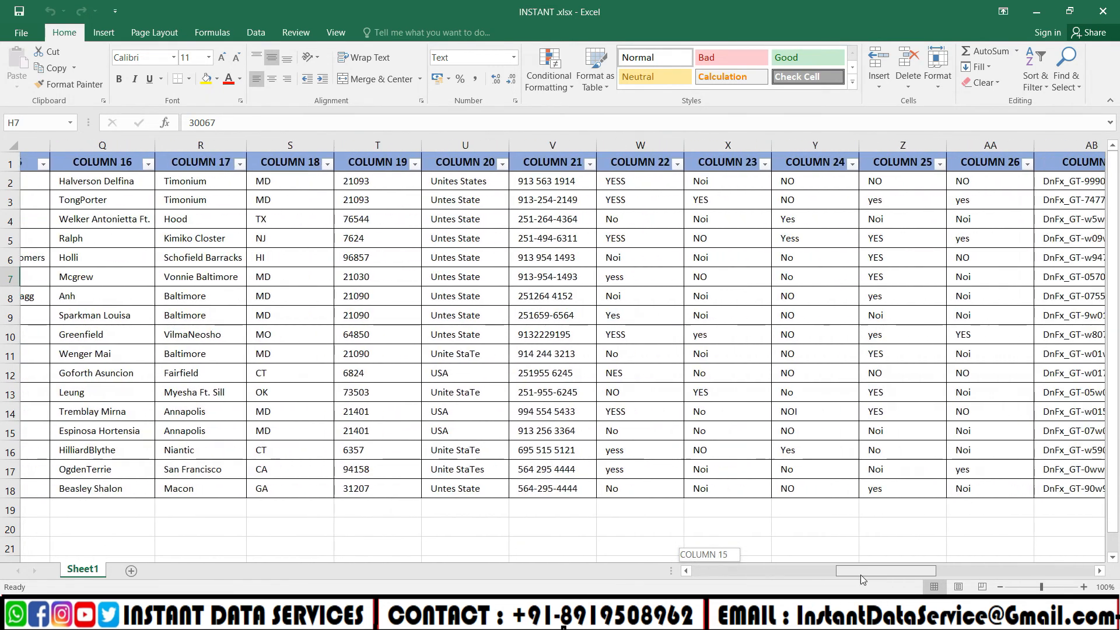